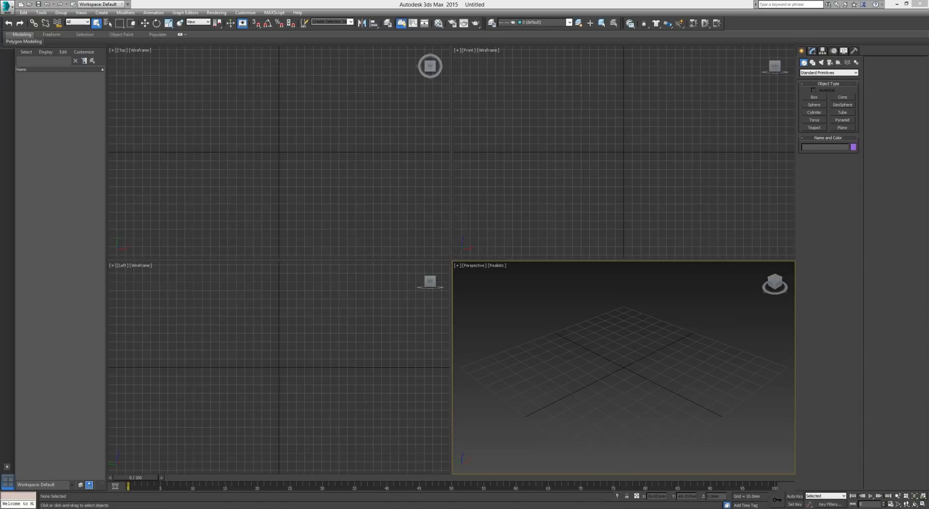
- Start a Plane primitive with many length and width segments for the curtain cloth
{"action": "left_click", "coordinate": [843, 128]}
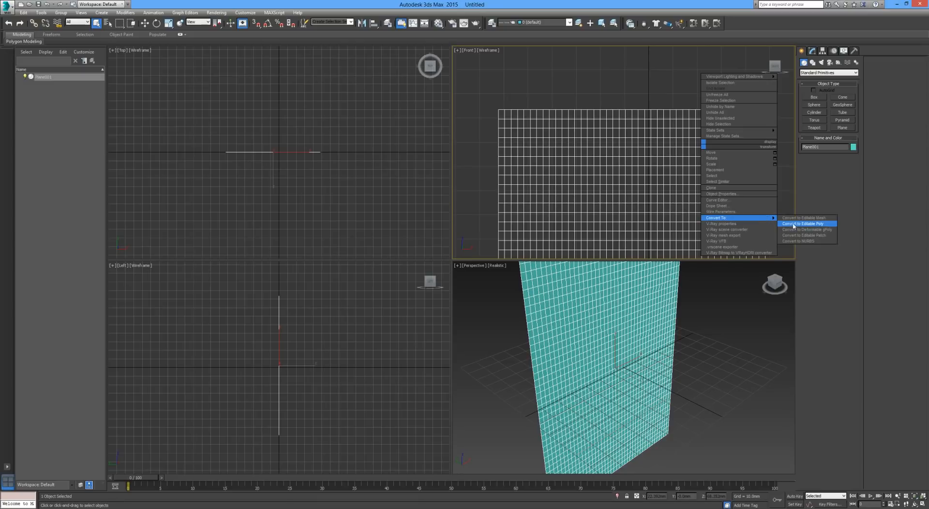
- Convert the plane to Editable Poly and Ctrl-select two edges along its top border
{"action": "left_click", "coordinate": [802, 223]}
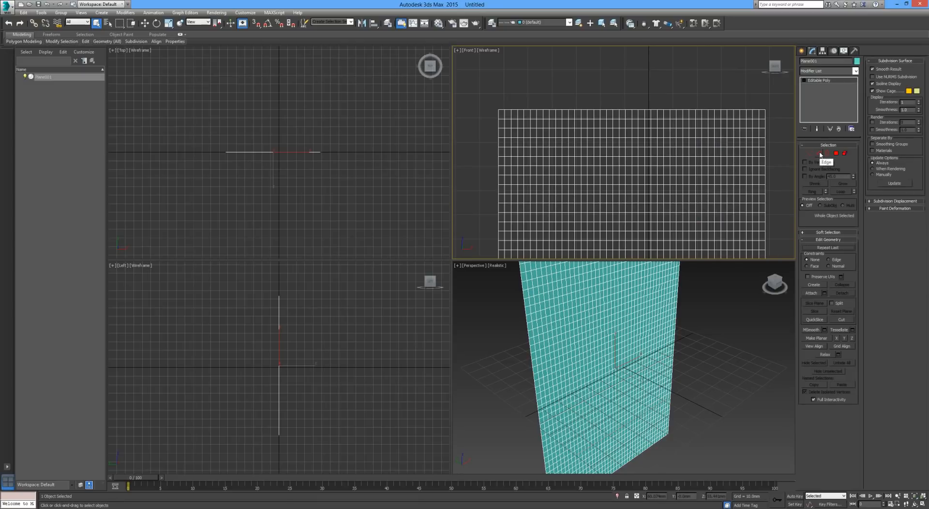
{"action": "left_click", "coordinate": [819, 153]}
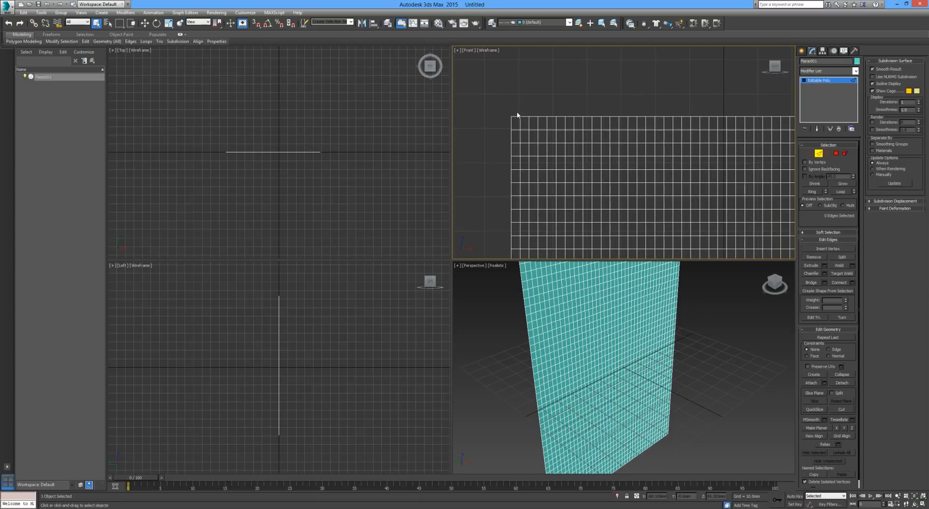
{"action": "left_click", "coordinate": [523, 121]}
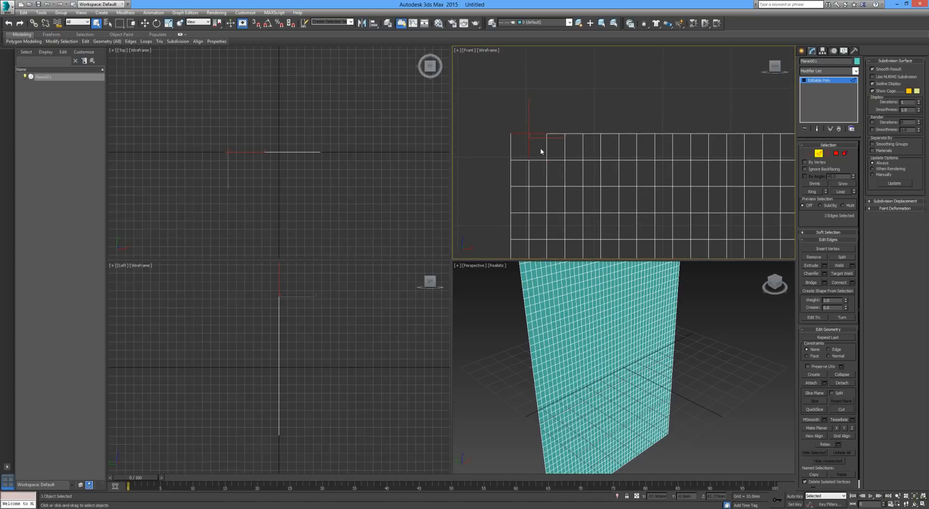
{"action": "left_click", "coordinate": [529, 136]}
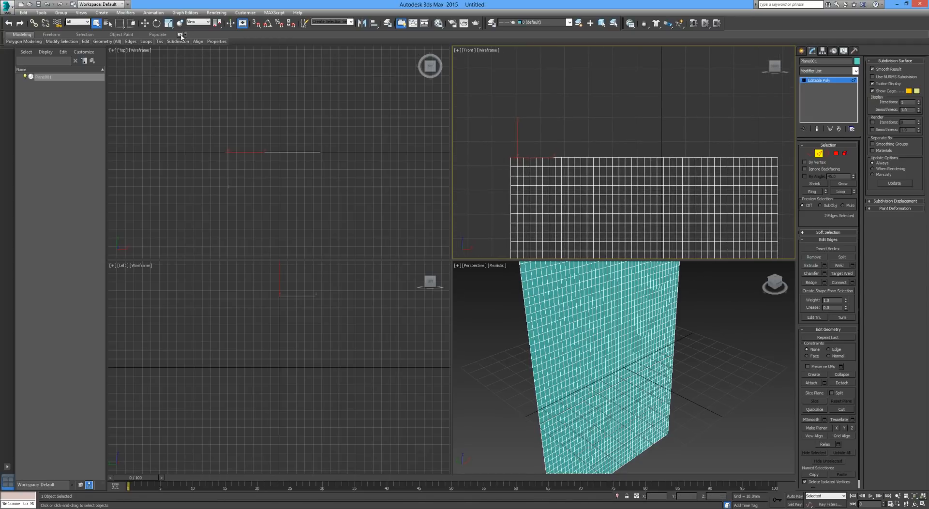
- Expand the Modeling ribbon and select twelve alternating short edges across the top border
{"action": "left_click", "coordinate": [181, 35]}
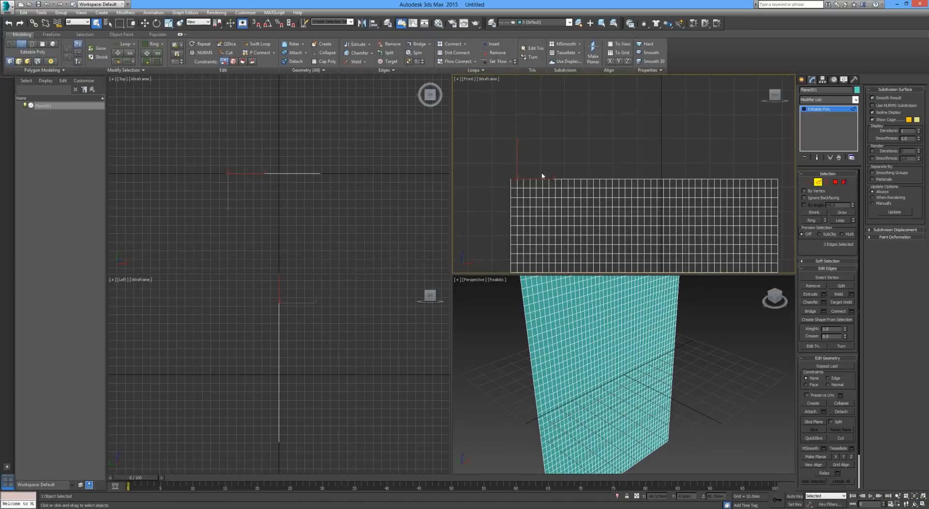
{"action": "mouse_move", "coordinate": [583, 184]}
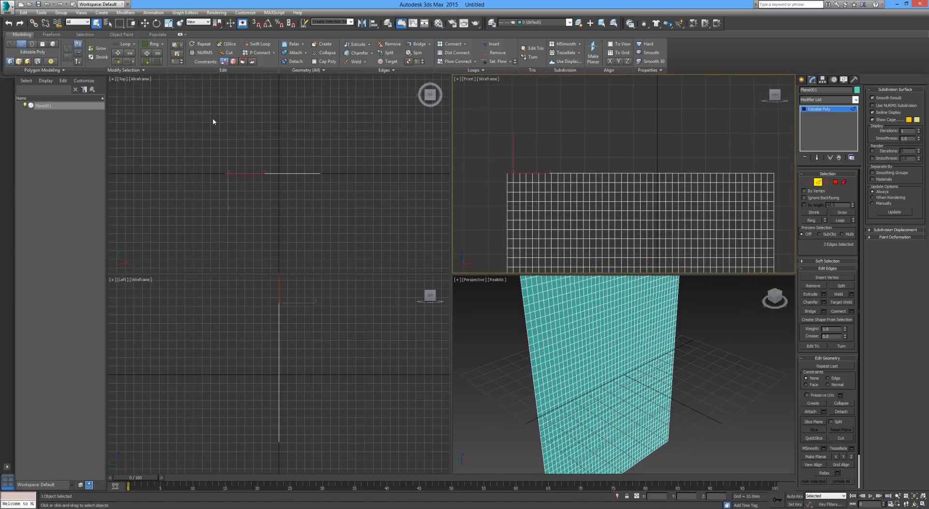
{"action": "left_click", "coordinate": [126, 70]}
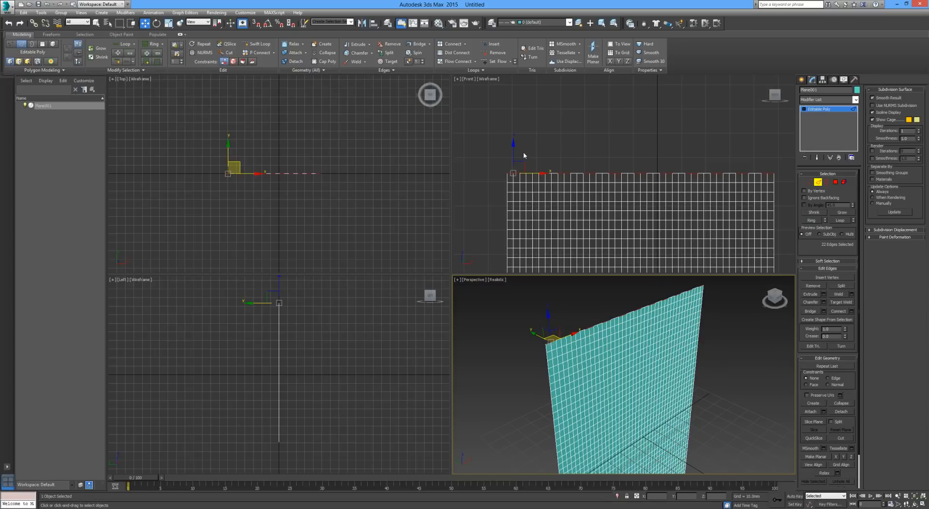
- Shift-drag the selected edges upward with Move and Rotate into folded hexagonal tab loops
{"action": "left_click", "coordinate": [517, 155]}
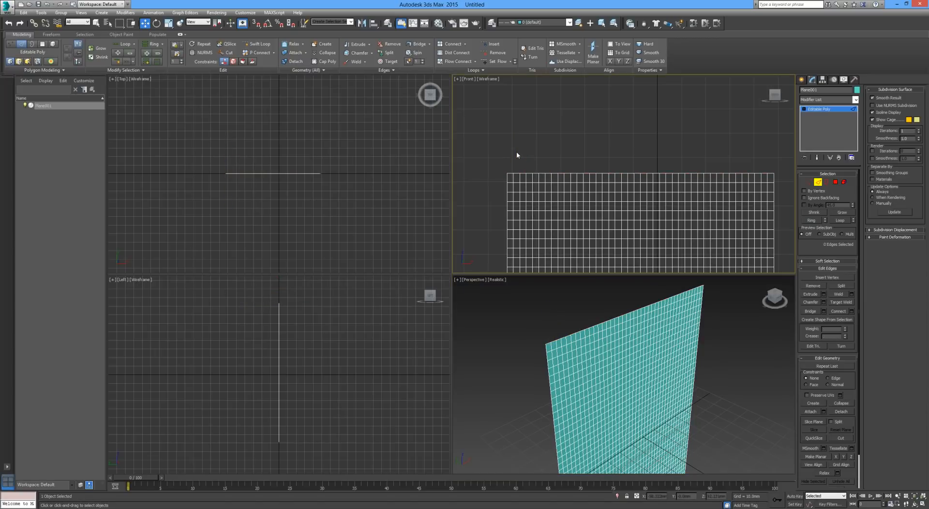
{"action": "mouse_move", "coordinate": [531, 171]}
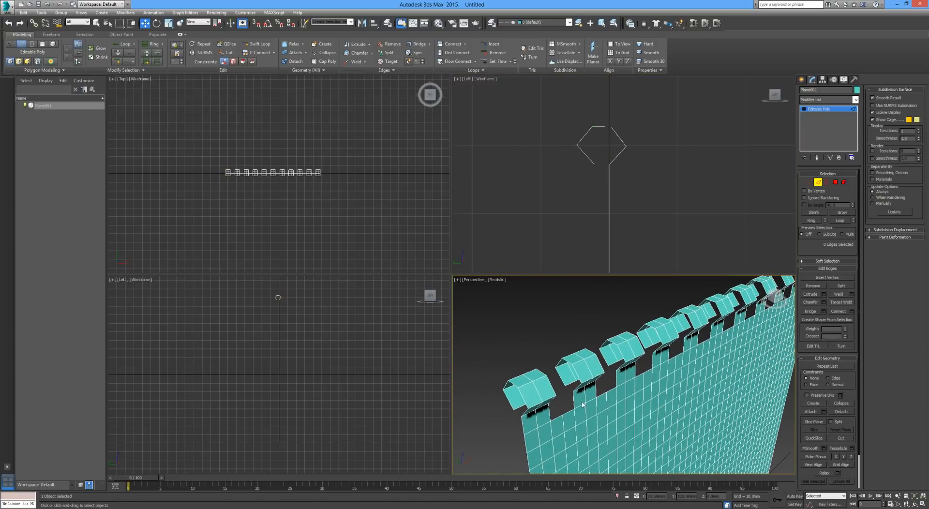
{"action": "mouse_move", "coordinate": [589, 380]}
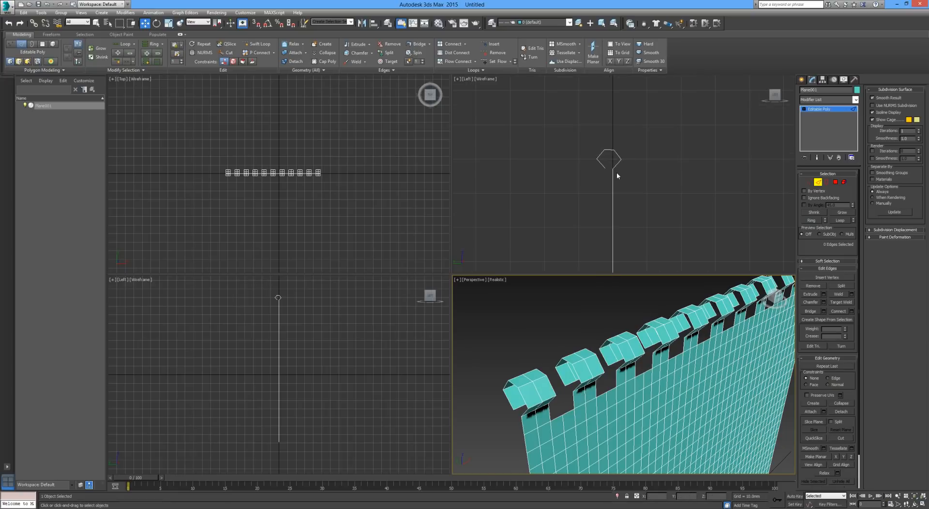
{"action": "left_click", "coordinate": [616, 175]}
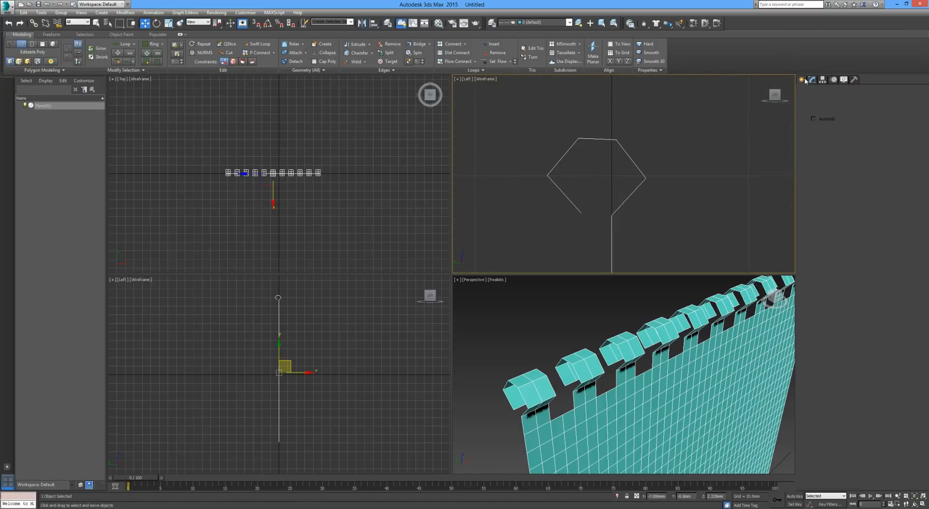
- Create a Cylinder rod inside the loops, move it to the tabs and scale it along X across the curtain
{"action": "left_click", "coordinate": [804, 79]}
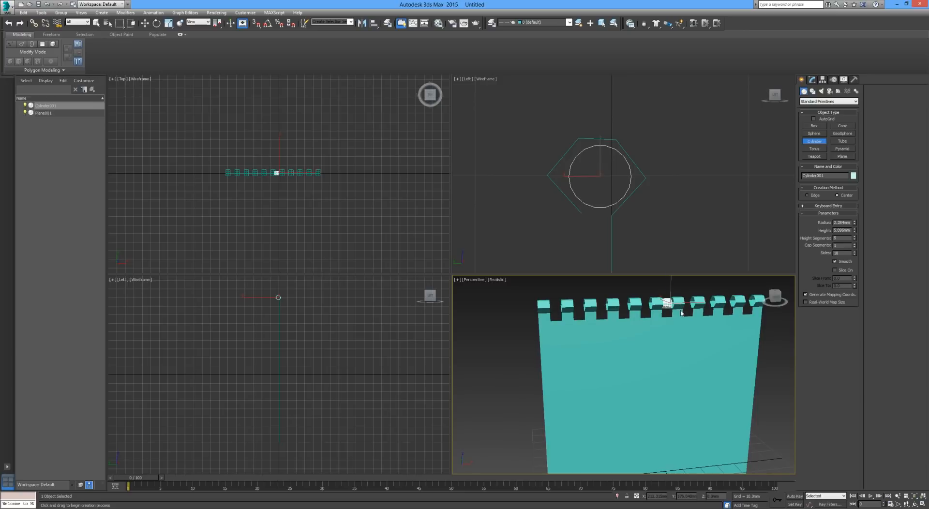
{"action": "left_click", "coordinate": [144, 22]}
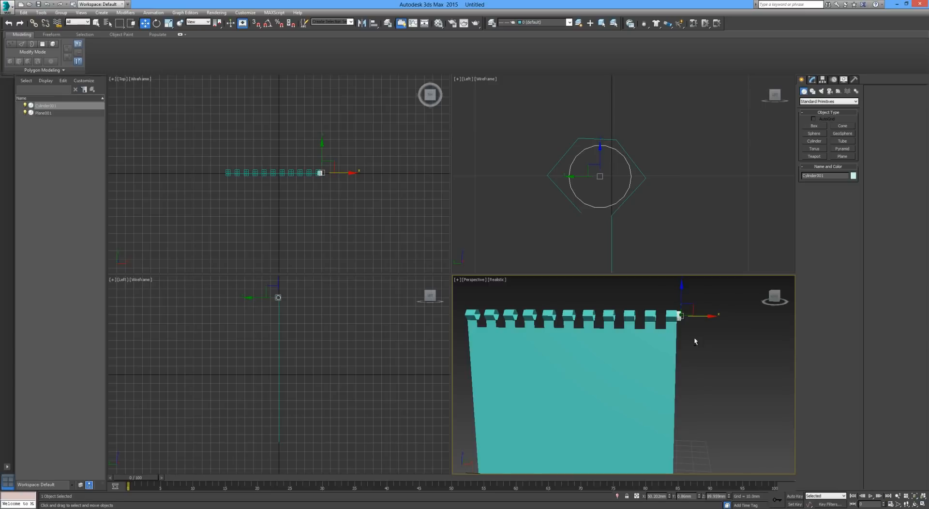
{"action": "left_click", "coordinate": [168, 22]}
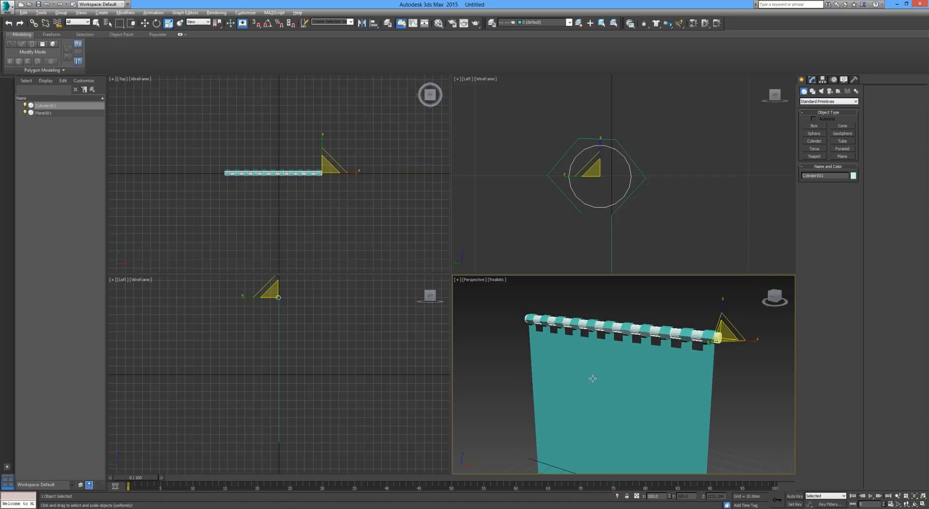
{"action": "left_click", "coordinate": [44, 113]}
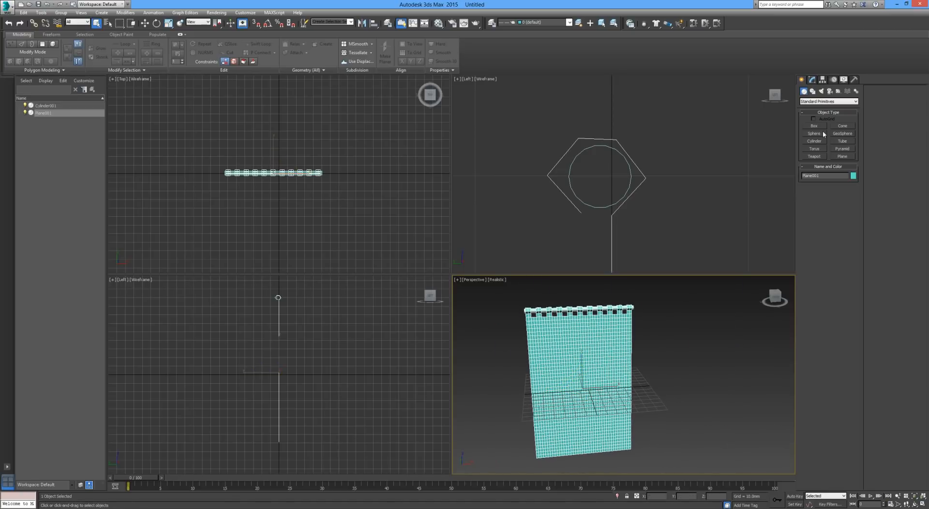
- Add a Cloth modifier to Plane001 and bring up its Object Properties
{"action": "left_click", "coordinate": [808, 80]}
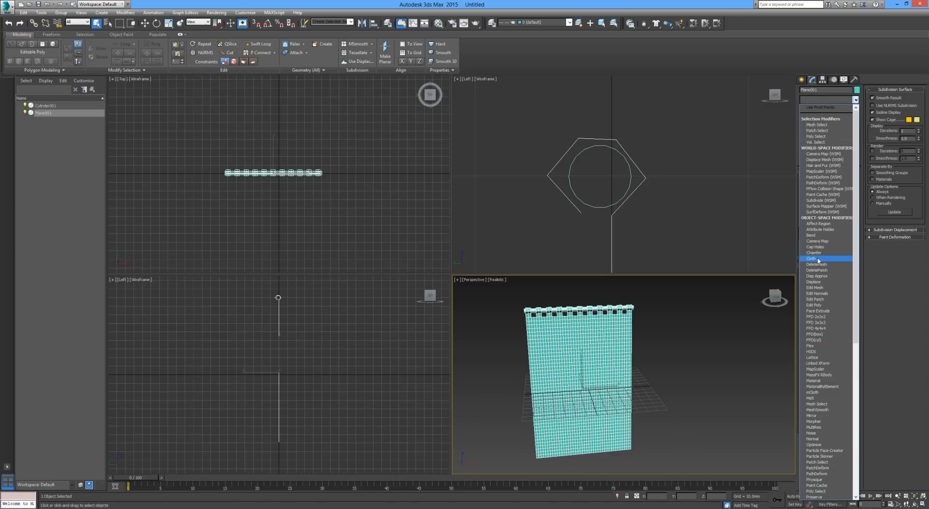
{"action": "left_click", "coordinate": [825, 257]}
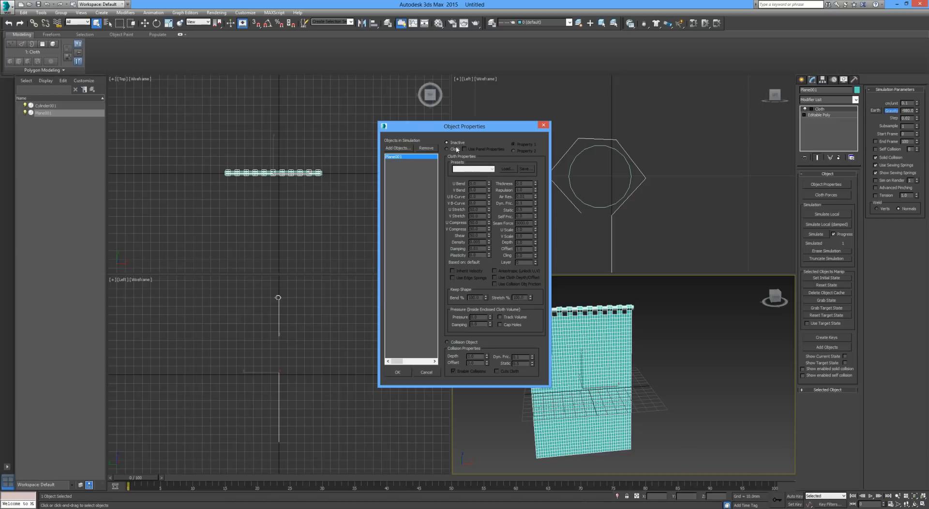
- Set Plane001 as Cloth with the Cotton preset and add Cylinder001 to the simulation
{"action": "left_click", "coordinate": [491, 170]}
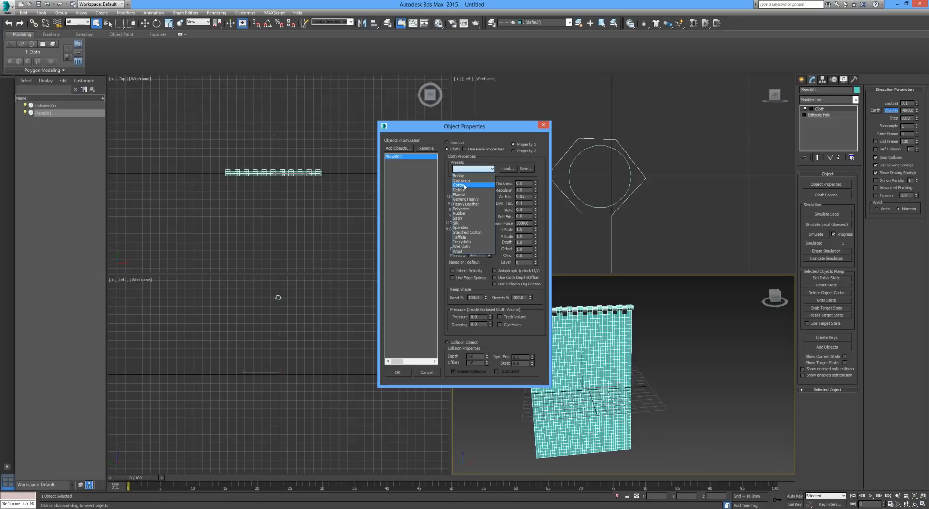
{"action": "left_click", "coordinate": [461, 184]}
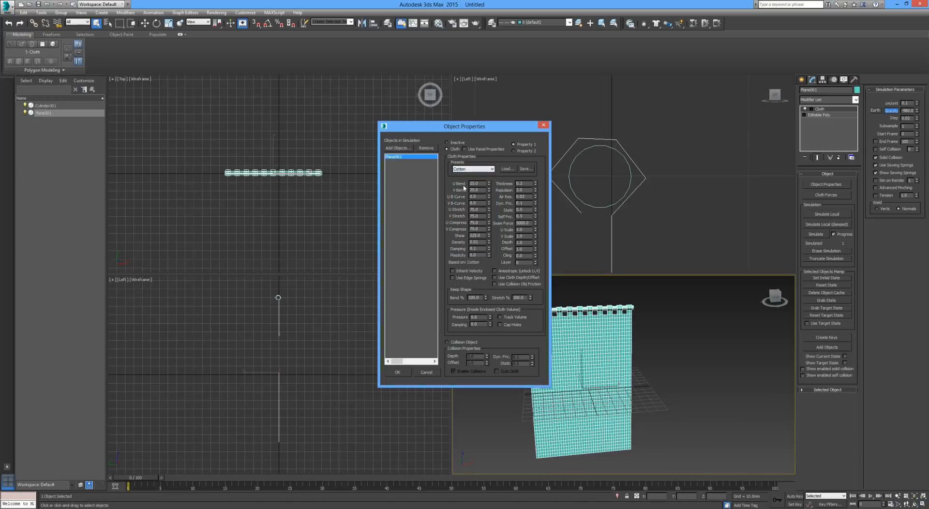
{"action": "left_click", "coordinate": [398, 148]}
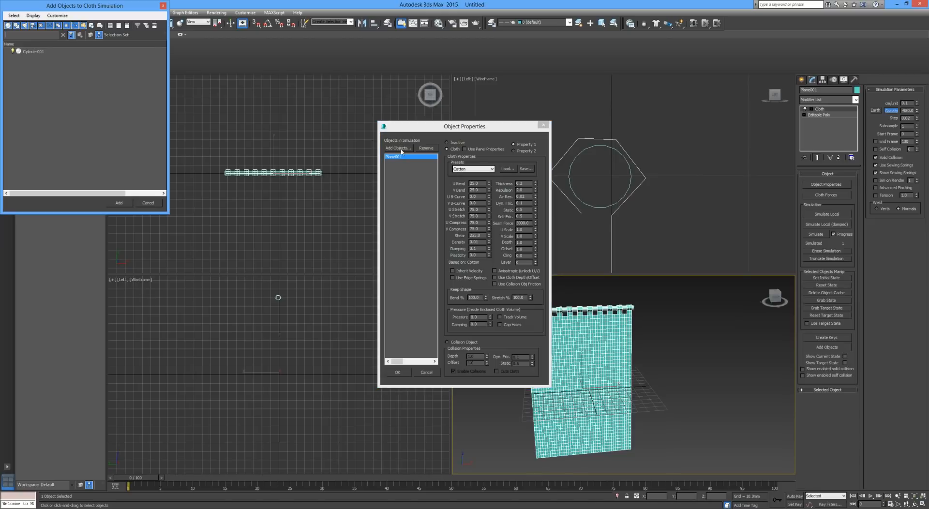
{"action": "left_click", "coordinate": [34, 51]}
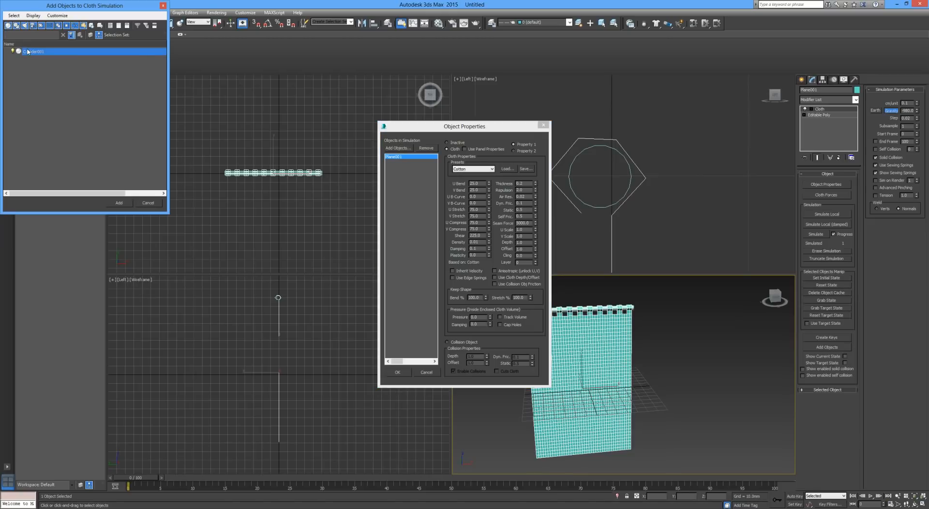
{"action": "left_click", "coordinate": [118, 202]}
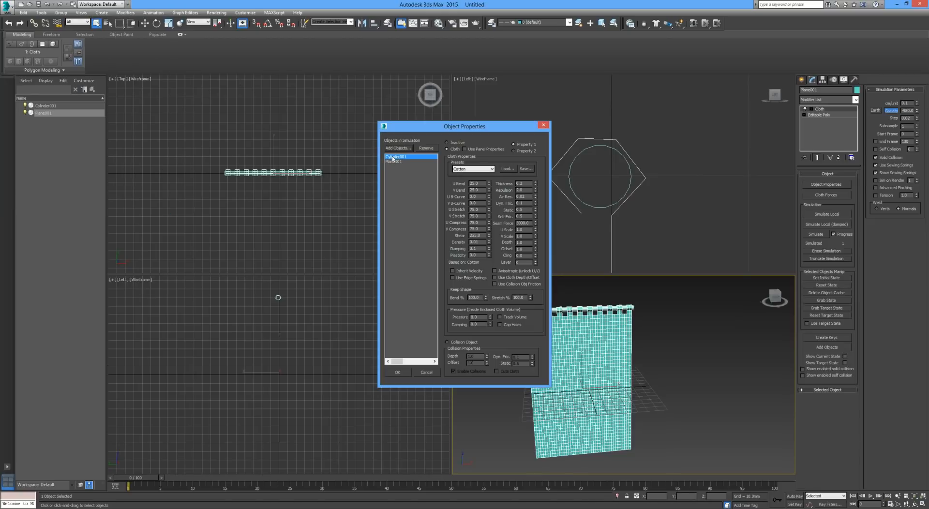
{"action": "left_click", "coordinate": [396, 156]}
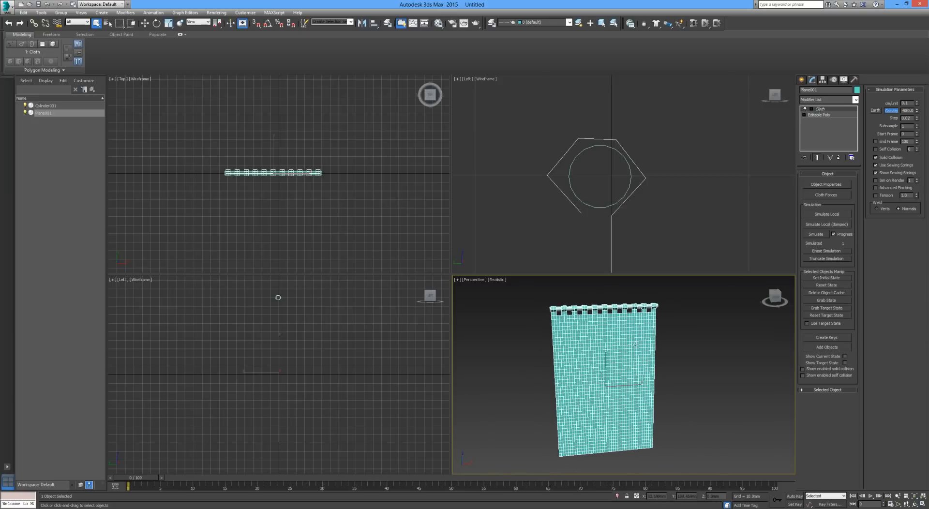
{"action": "scroll", "scroll_direction": "down", "scroll_amount": 3}
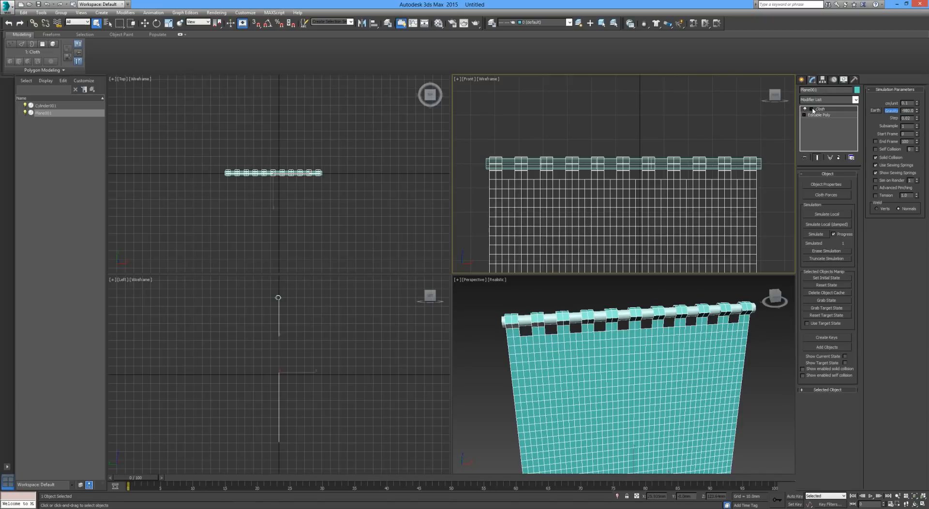
- Go to the Cloth modifier's Group level and marquee-select the top tab vertices
{"action": "left_click", "coordinate": [805, 109]}
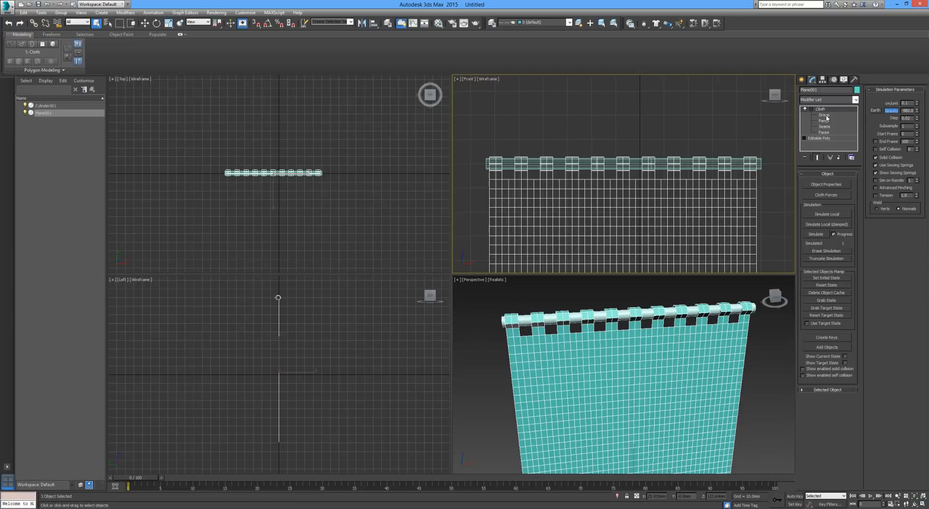
{"action": "left_click", "coordinate": [824, 115]}
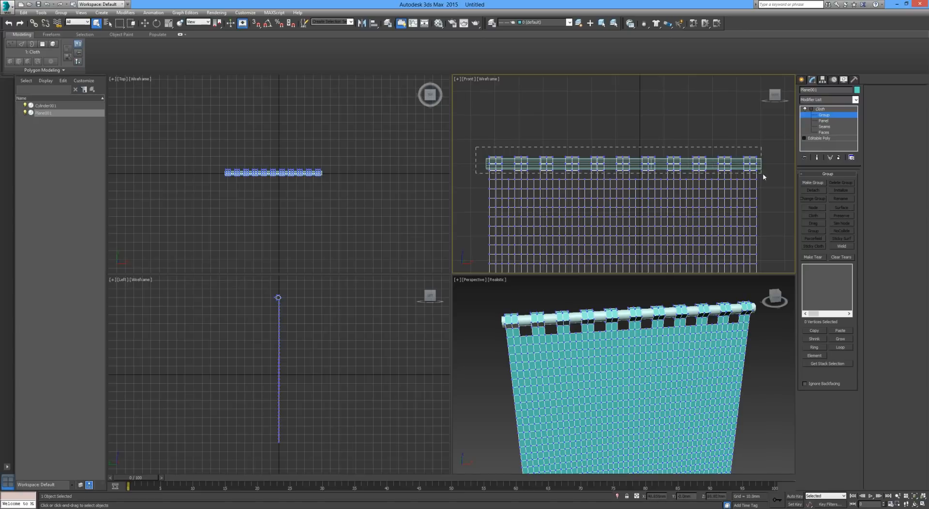
{"action": "mouse_move", "coordinate": [771, 179]}
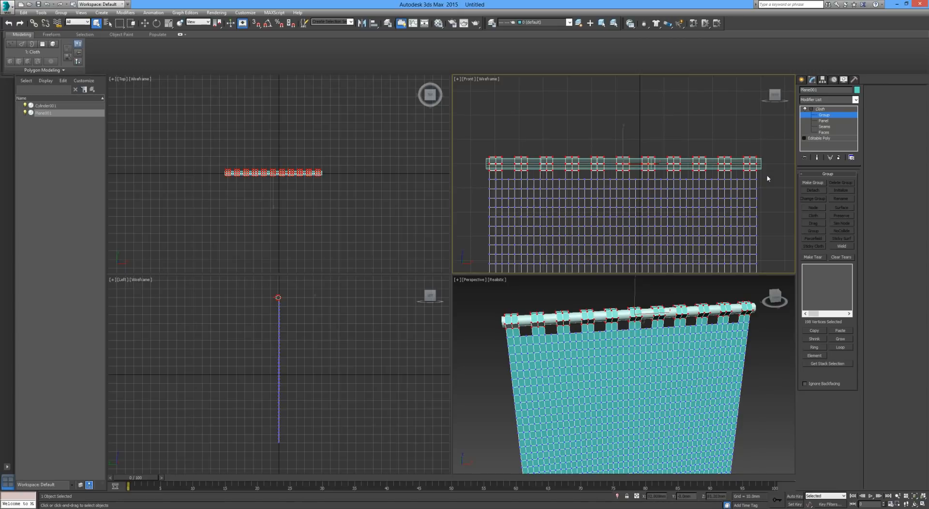
- Make a cloth vertex group named Rail from the selected tab vertices
{"action": "left_click", "coordinate": [813, 182]}
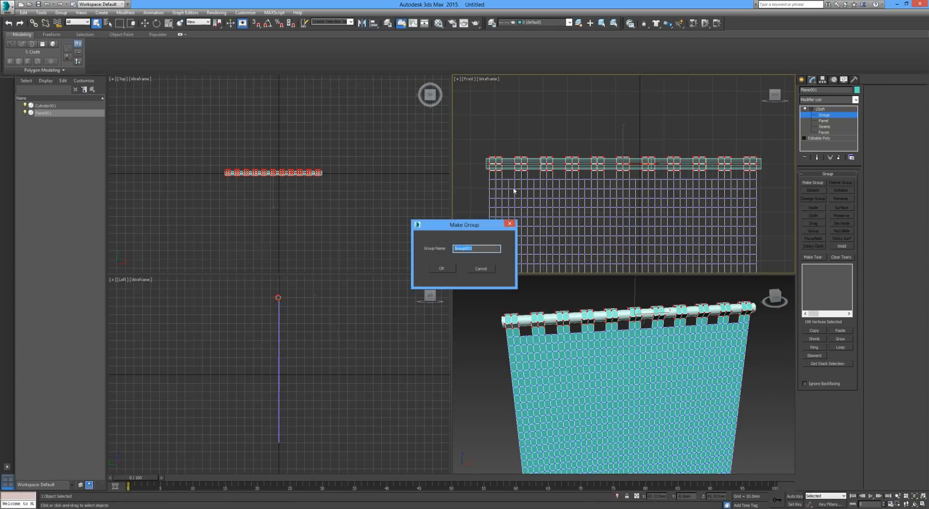
{"action": "mouse_move", "coordinate": [458, 265]}
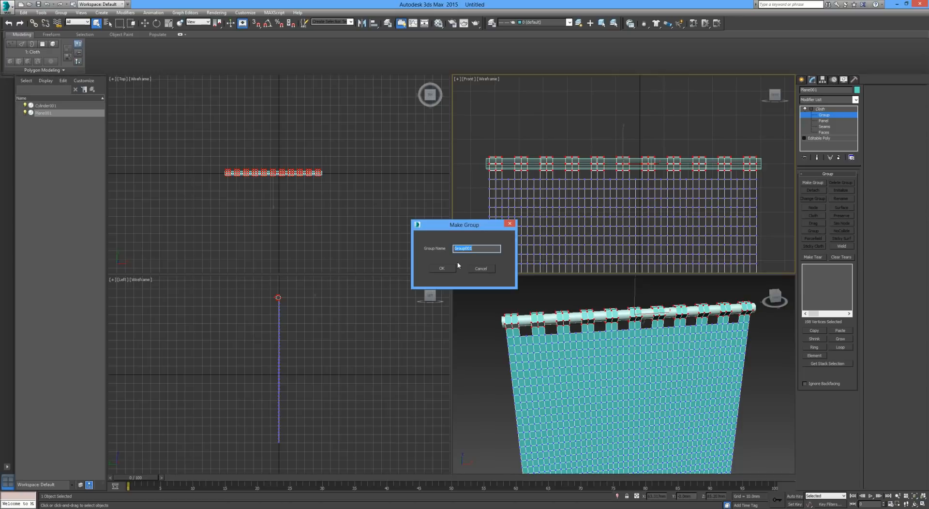
{"action": "type", "text": "Rail"}
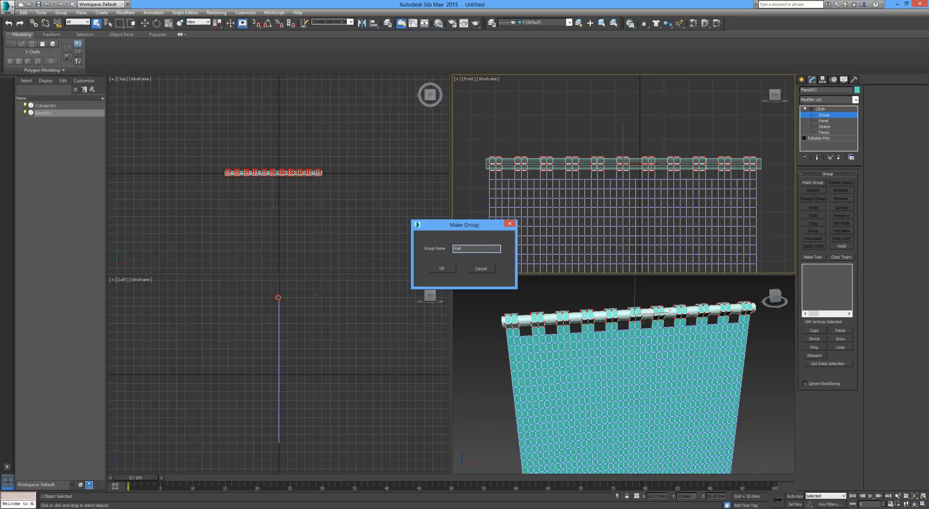
{"action": "left_click", "coordinate": [441, 268]}
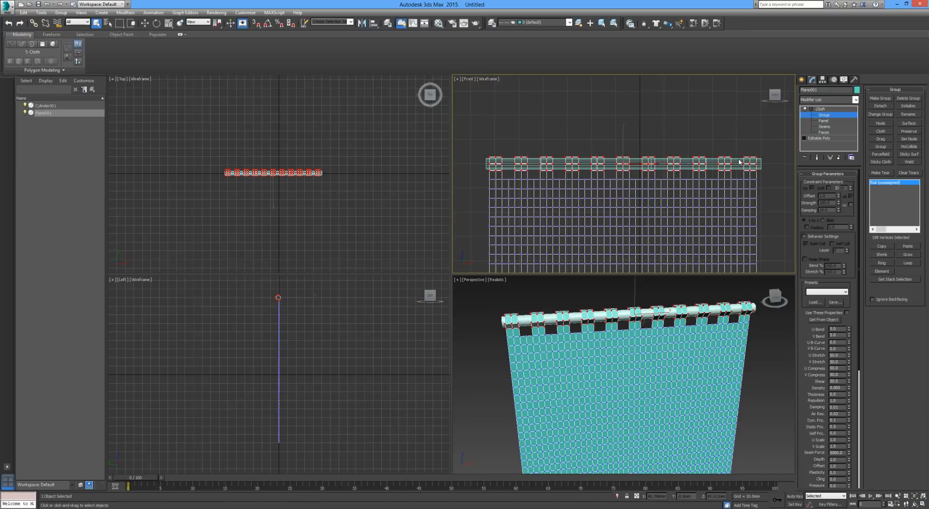
{"action": "mouse_move", "coordinate": [913, 127]}
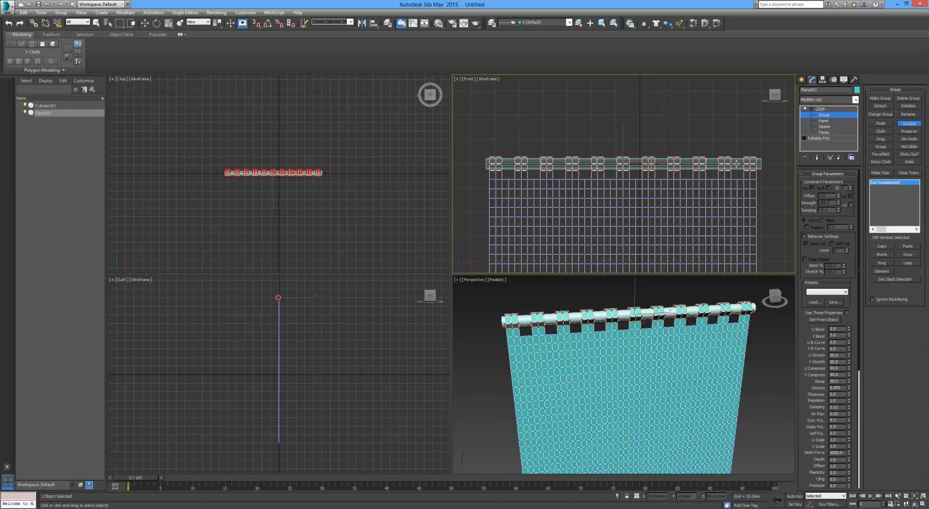
- Bind the Rail group as a Surface constraint to Cylinder001
{"action": "left_click", "coordinate": [891, 183]}
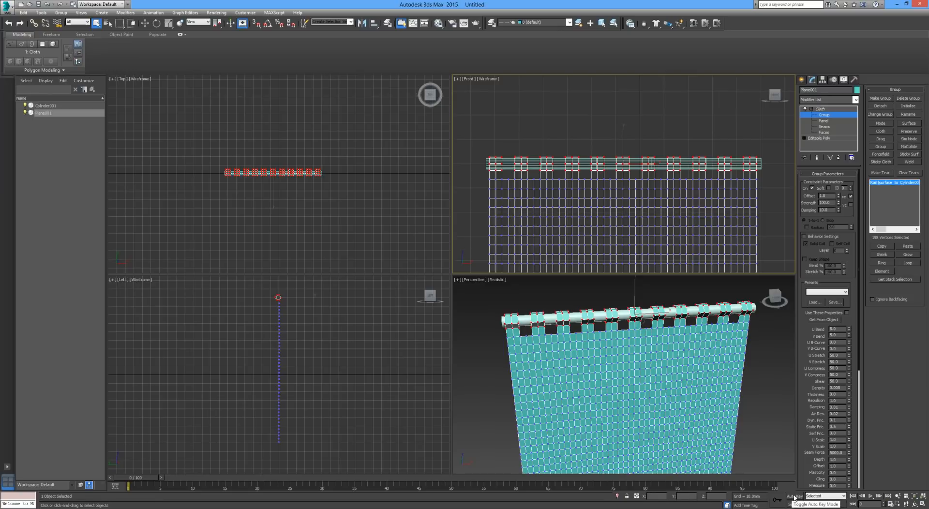
- Enable Auto Key, return Cloth to top level and select the Cylinder001 rod for scaling
{"action": "left_click", "coordinate": [815, 497]}
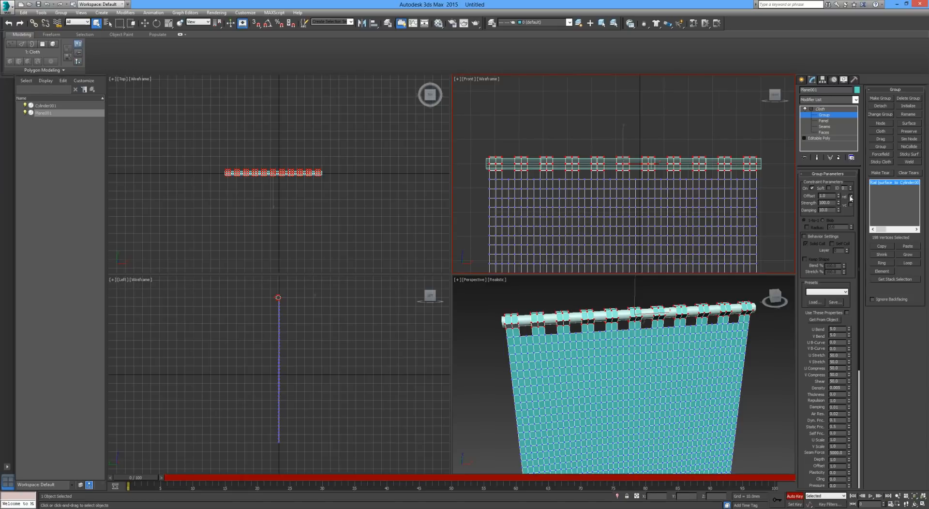
{"action": "left_click", "coordinate": [821, 108]}
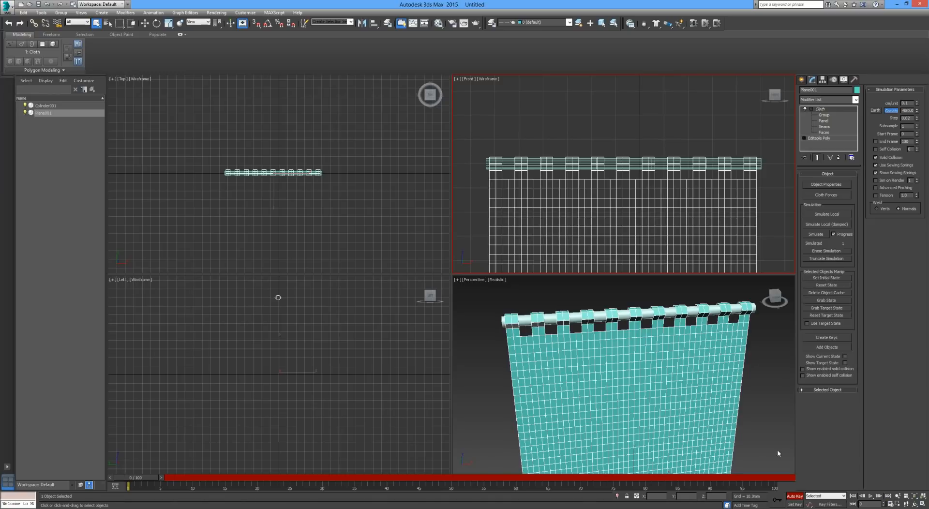
{"action": "mouse_move", "coordinate": [599, 308]}
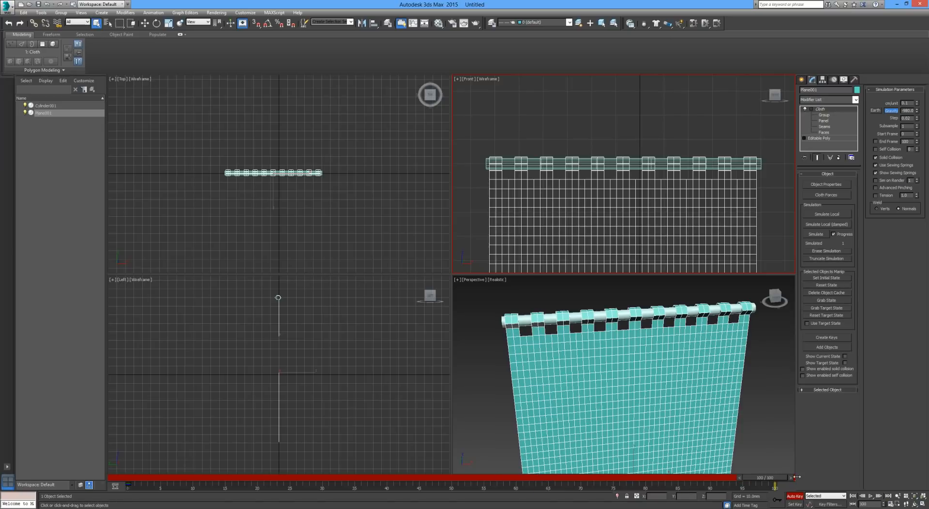
{"action": "mouse_move", "coordinate": [597, 315]}
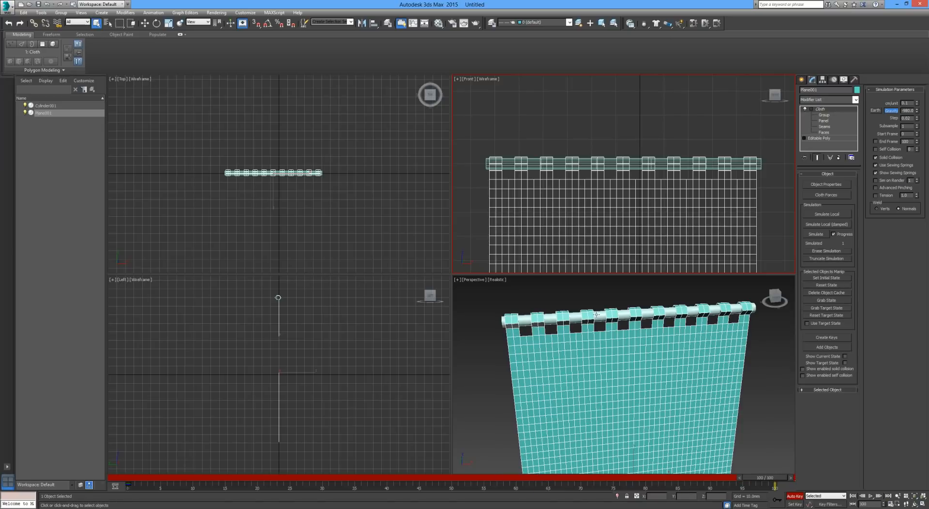
{"action": "left_click", "coordinate": [45, 106]}
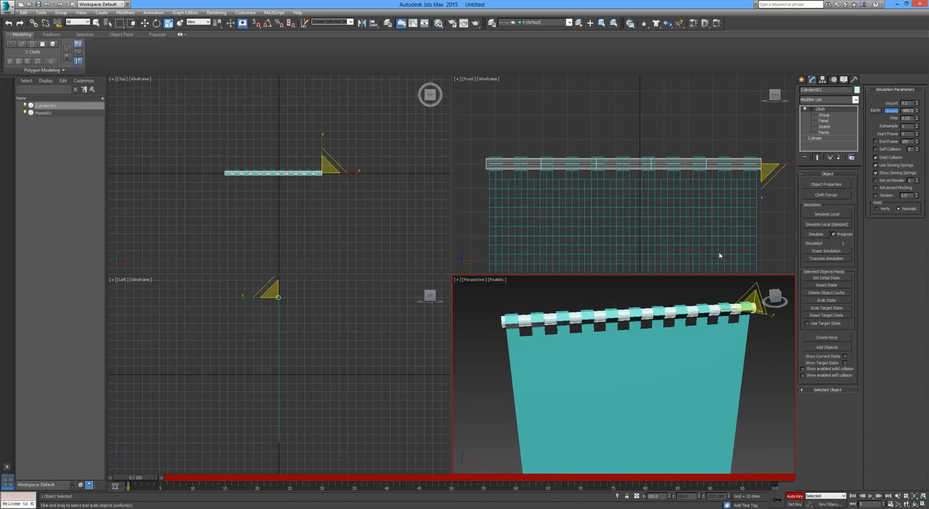
{"action": "mouse_move", "coordinate": [824, 236]}
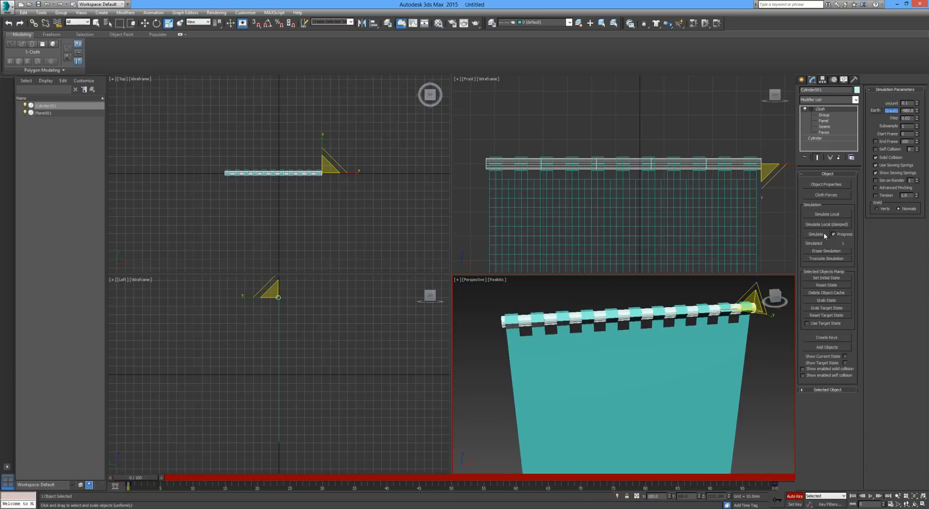
- Run a trial cloth simulation on the curtain, then erase it to restore the starting shape
{"action": "left_click", "coordinate": [817, 233]}
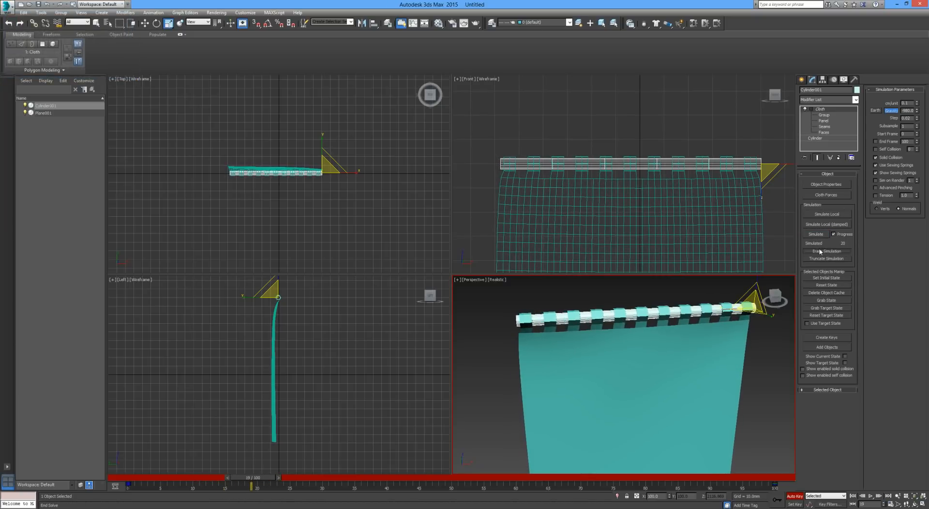
{"action": "left_click", "coordinate": [826, 251]}
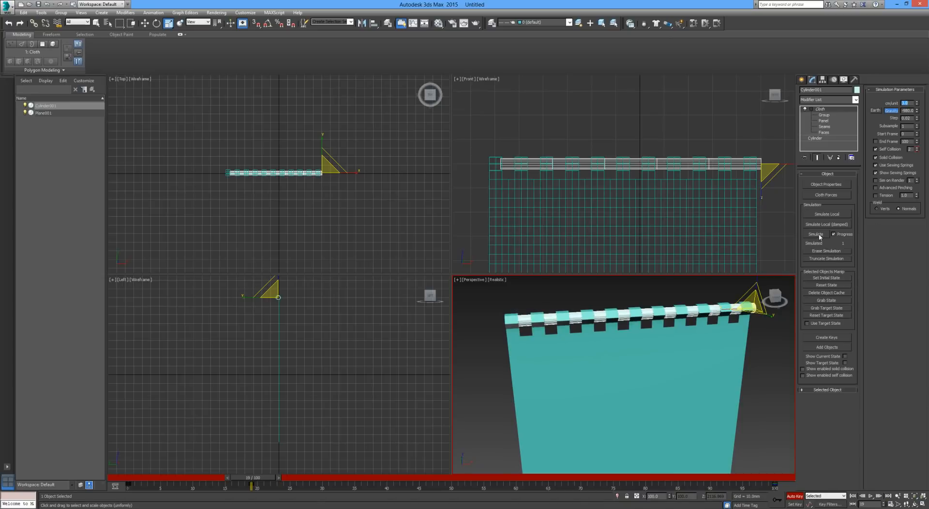
- Run the full cloth simulation to frame 100 so the curtain gathers into folds
{"action": "left_click", "coordinate": [814, 234]}
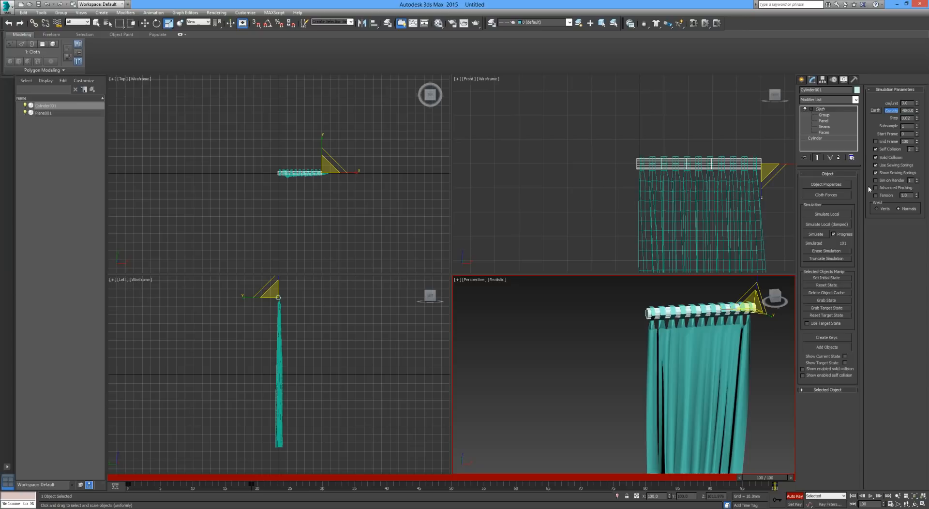
{"action": "mouse_move", "coordinate": [767, 389]}
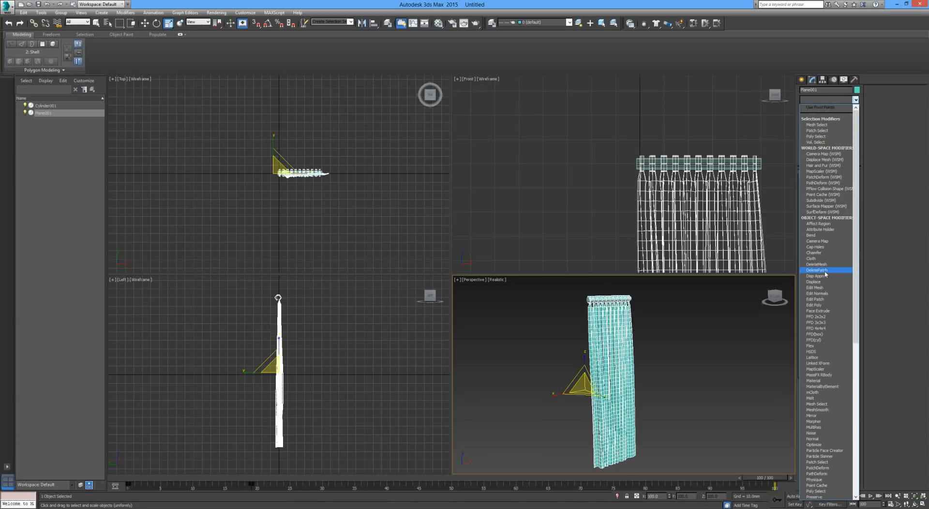
- Add a TurboSmooth modifier above the Shell on the Plane001 curtain
{"action": "scroll", "scroll_direction": "down", "scroll_amount": 3}
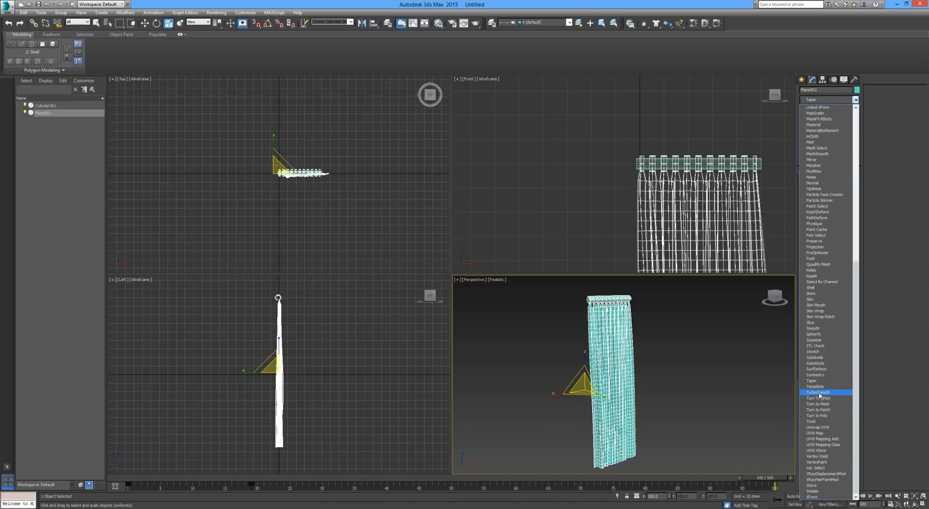
{"action": "left_click", "coordinate": [819, 392]}
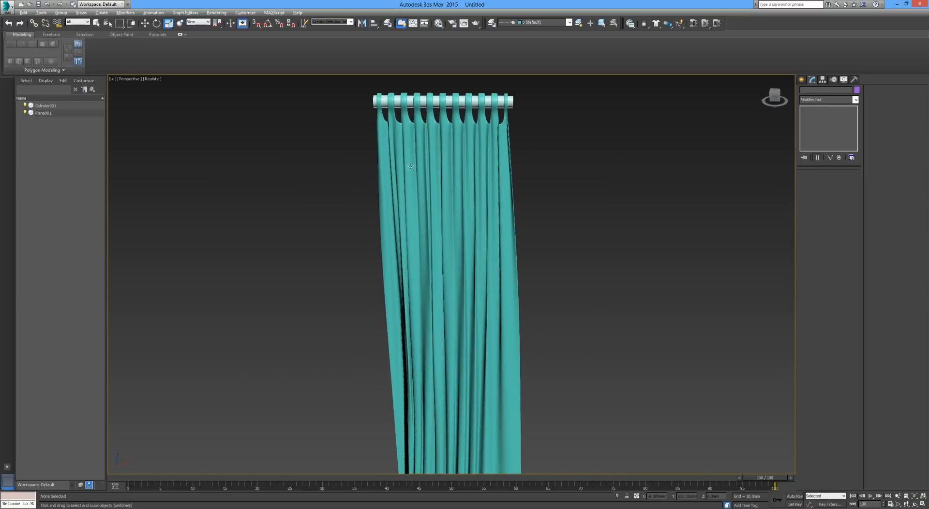
- Orbit and zoom out to inspect the finished draped curtain on its rod
{"action": "left_click_drag", "start_coordinate": [444, 237], "coordinate": [455, 185]}
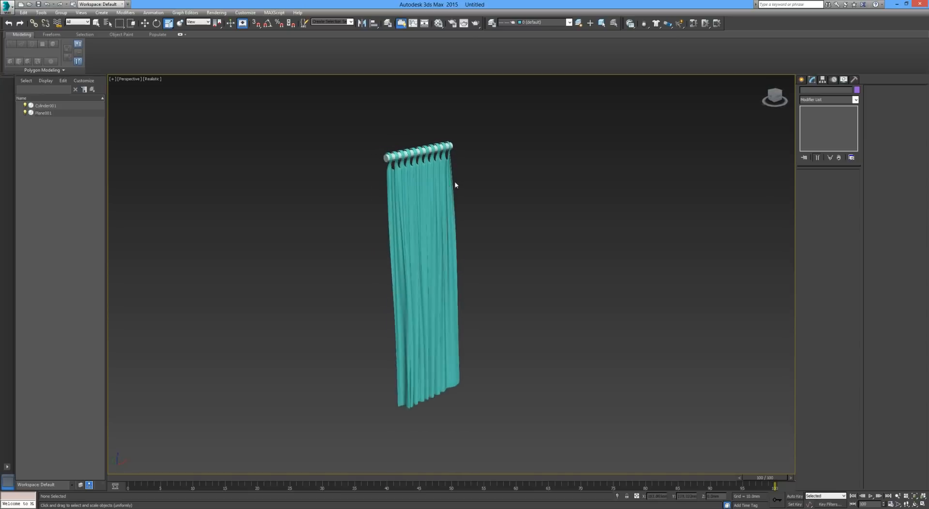
{"action": "scroll", "scroll_direction": "down", "scroll_amount": 3}
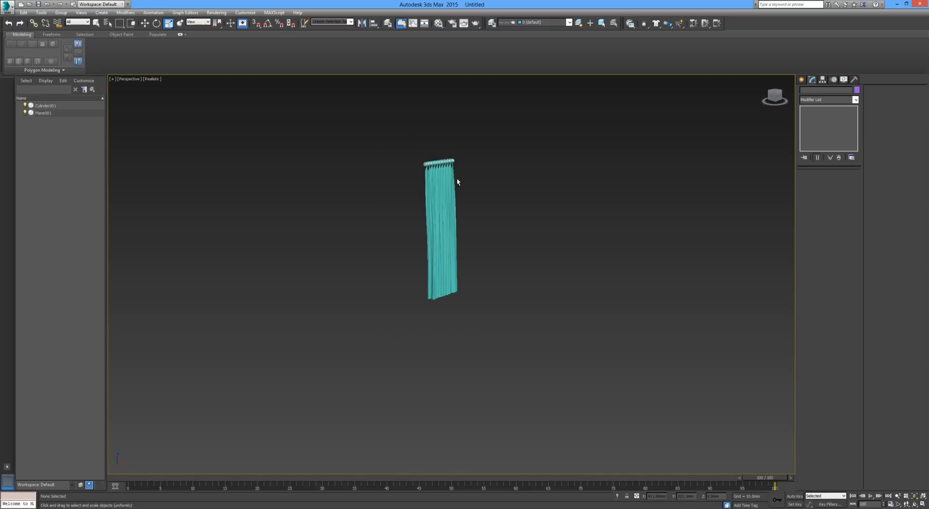